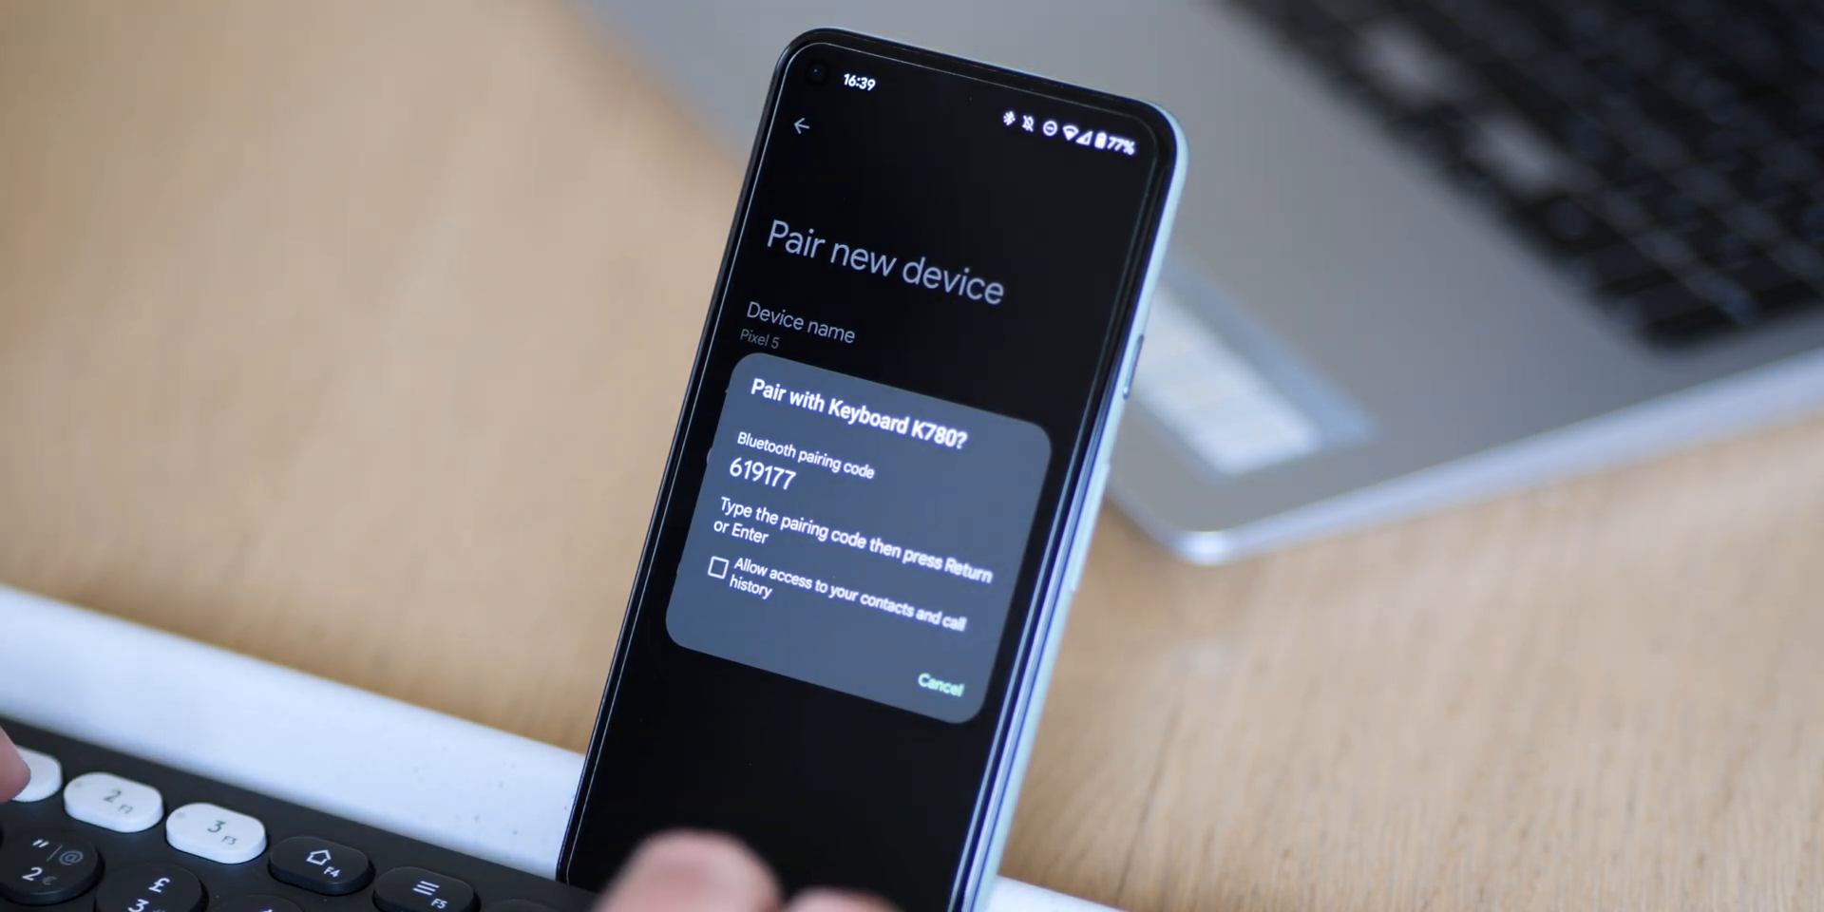
# - Tick 'Allow access to your contacts and call history' in the Keyboard K780 pairing dialog
pyautogui.click(718, 594)
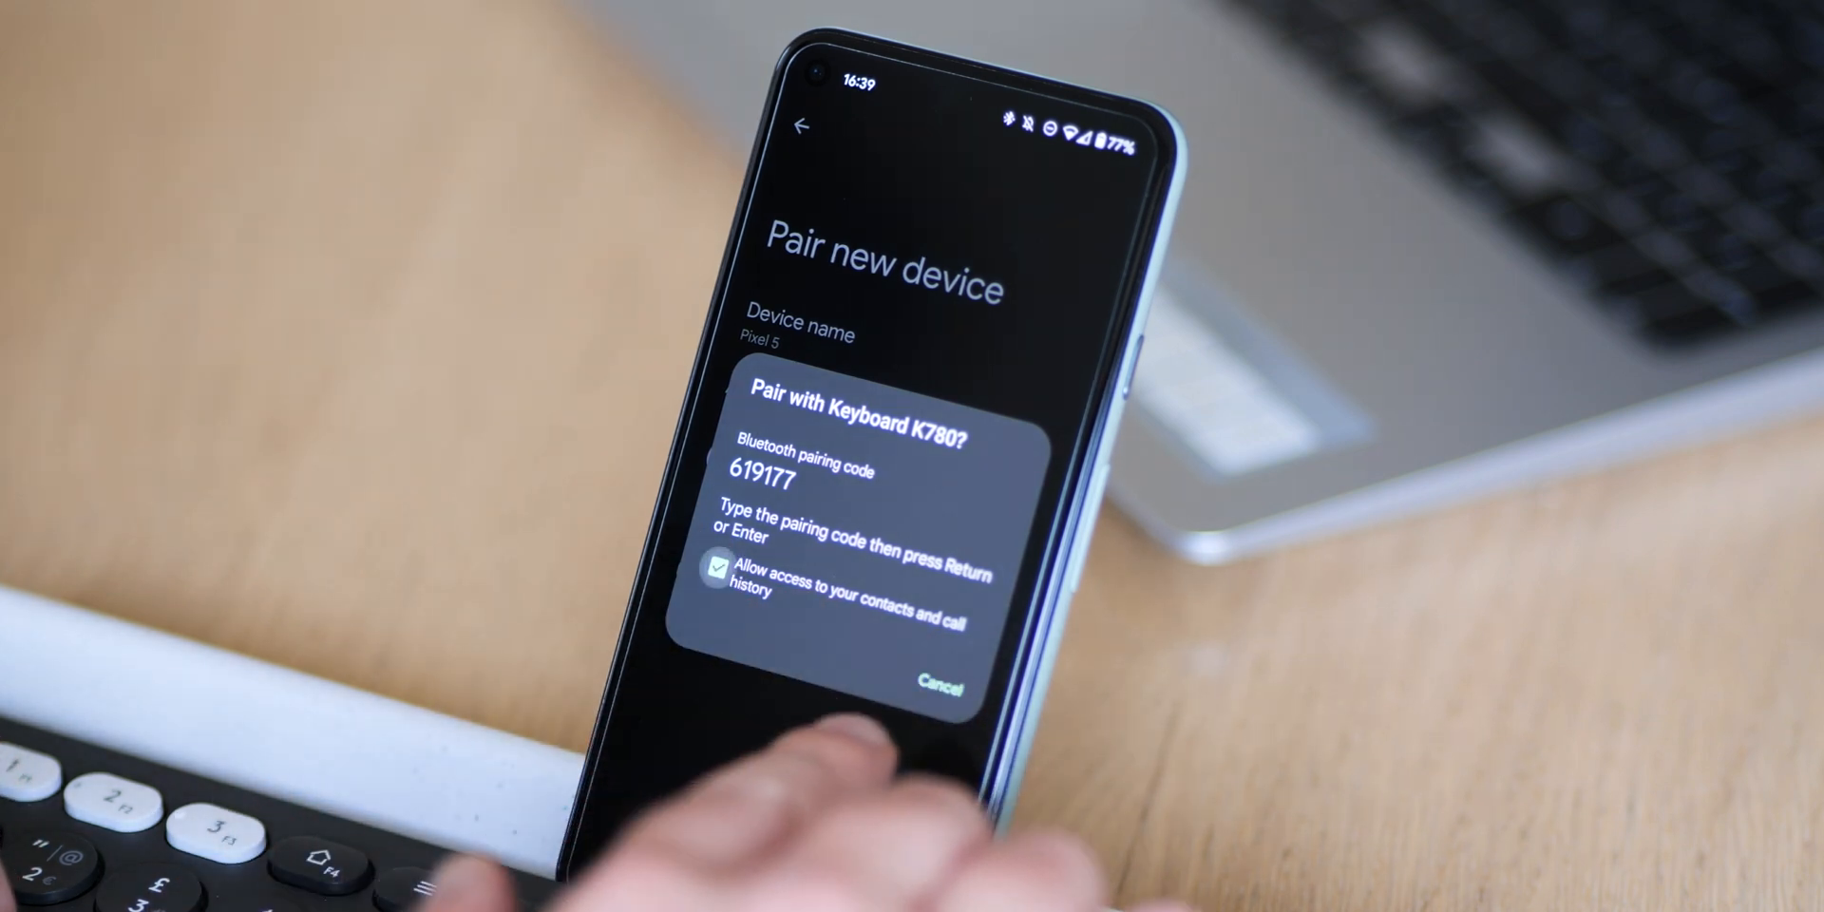